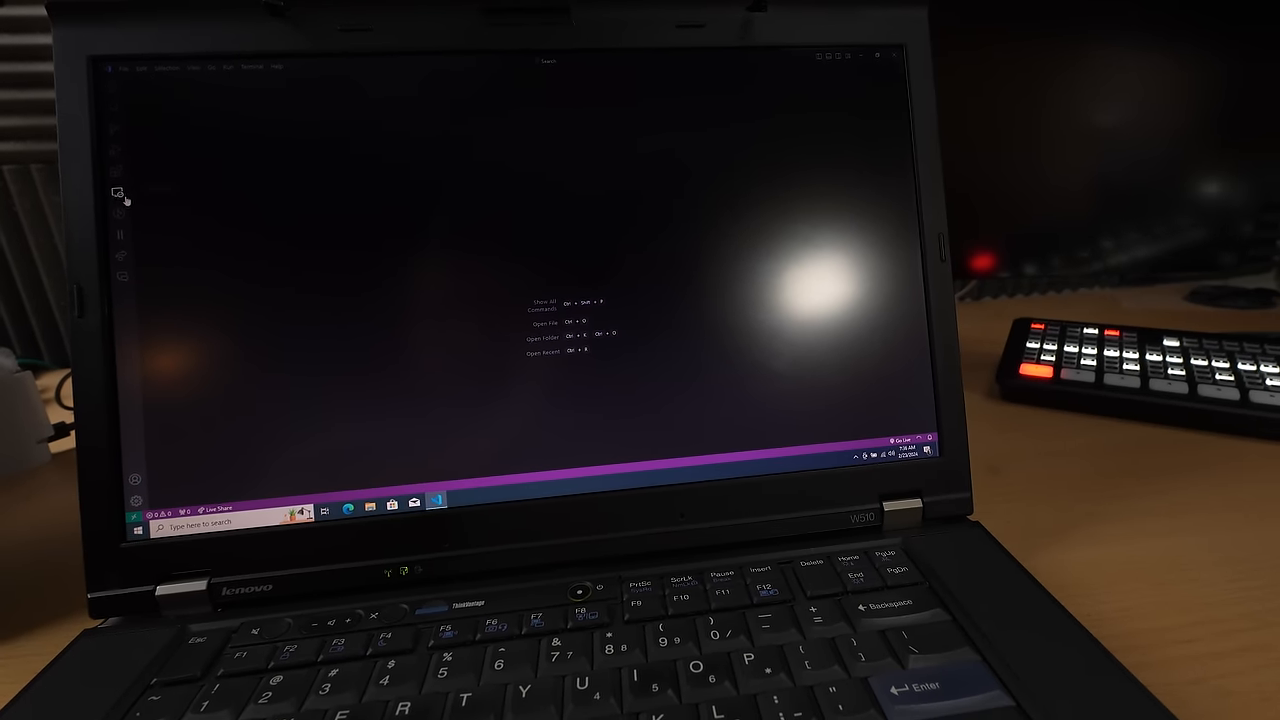
Step: Open the File menu dropdown over the VS Code welcome screen
left_click(124, 67)
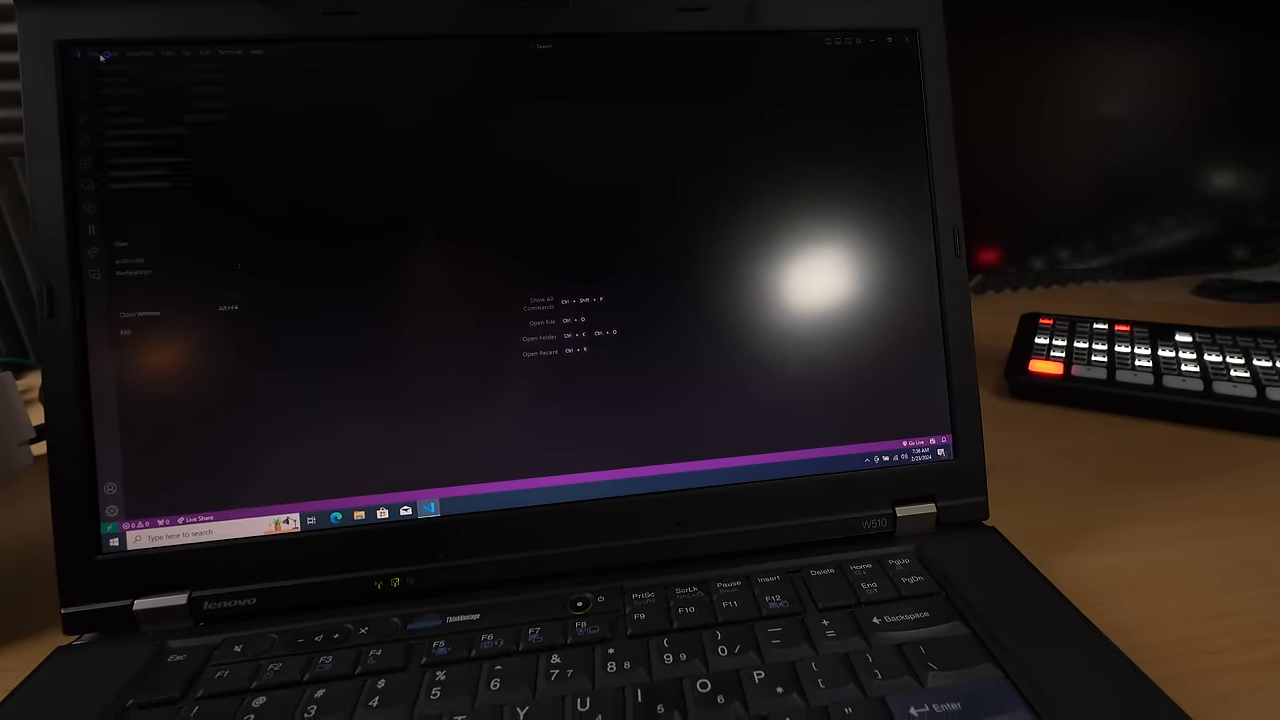
left_click(93, 53)
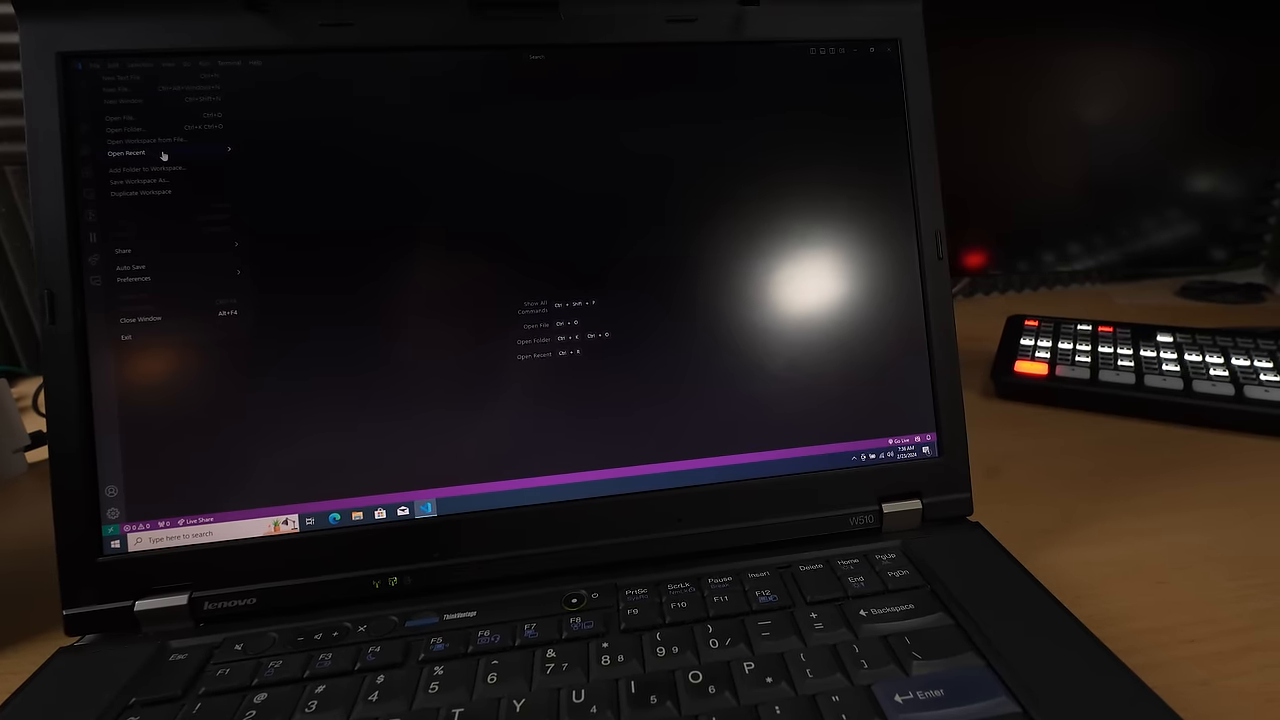